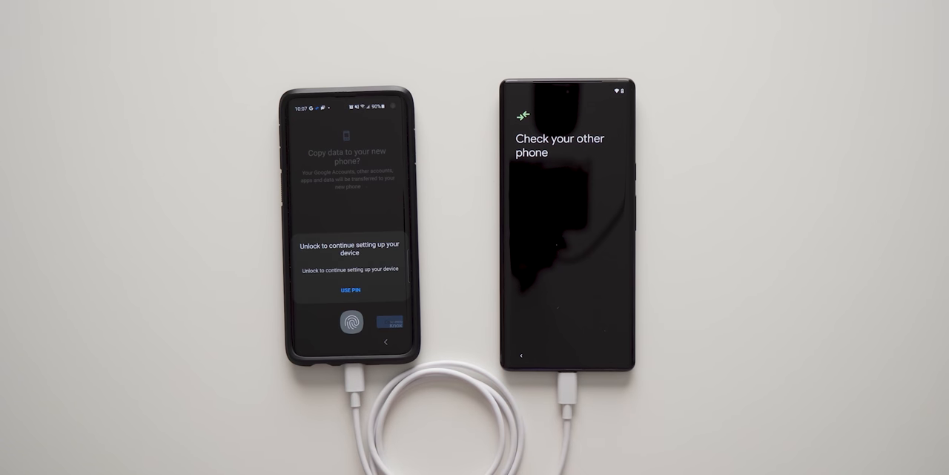
Step: Unlock the old phone to approve copying data to the Pixel
{"action": "left_click", "coordinate": [351, 289]}
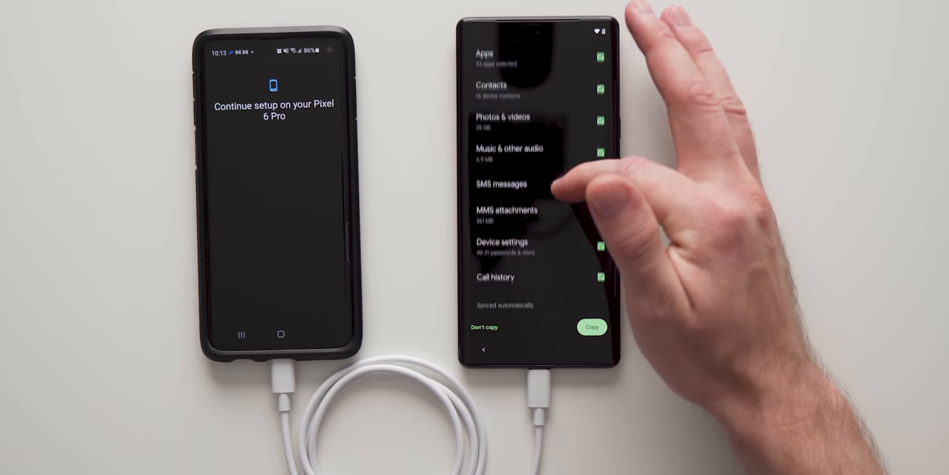
Step: Open the Apps category on 'Choose what to copy' to pick individual apps
{"action": "scroll", "scroll_direction": "up", "scroll_amount": 3}
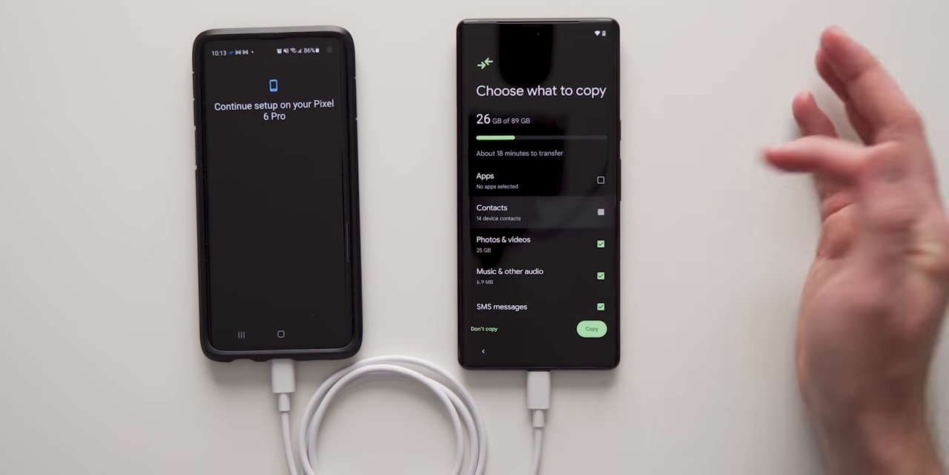
{"action": "left_click", "coordinate": [600, 243]}
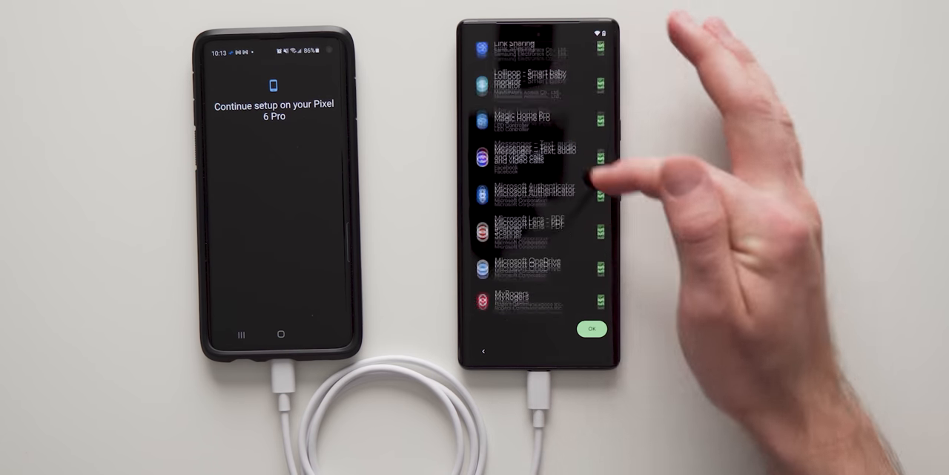
Step: Scroll through the old phone's app list to review which apps to copy
{"action": "scroll", "scroll_direction": "down", "scroll_amount": 3}
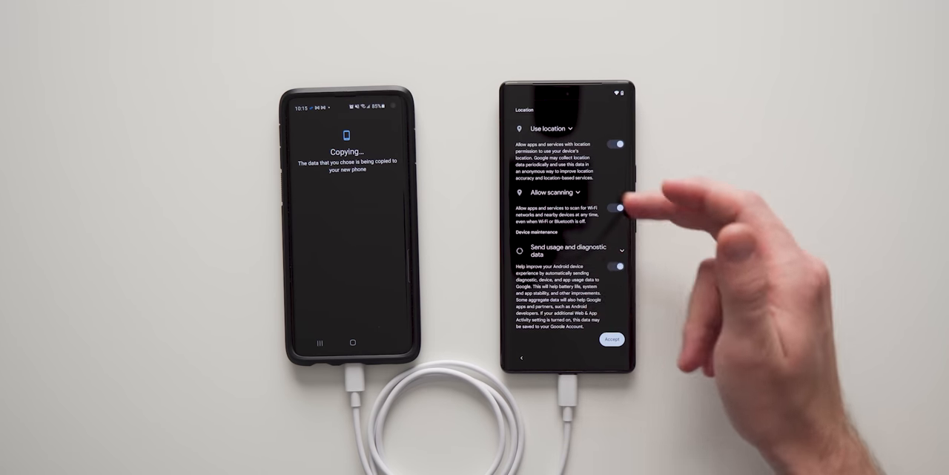
Step: Scroll through the location, scanning and diagnostics toggles on Google services
{"action": "scroll", "scroll_direction": "down", "scroll_amount": 3}
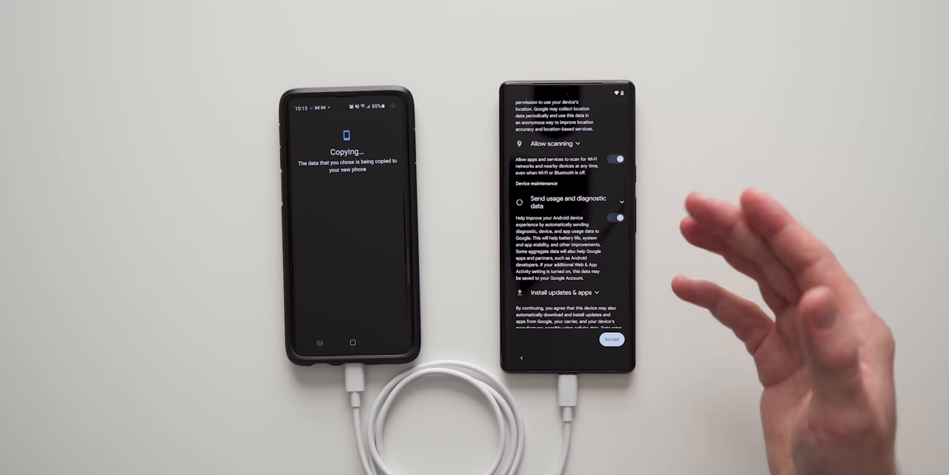
{"action": "scroll", "scroll_direction": "down", "scroll_amount": 3}
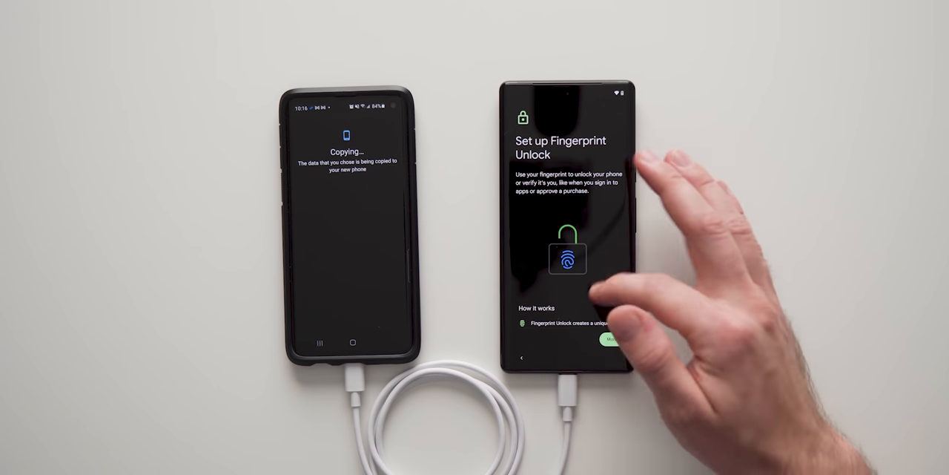
Step: Agree to set up Fingerprint Unlock after reviewing its details
{"action": "scroll", "scroll_direction": "up", "scroll_amount": 3}
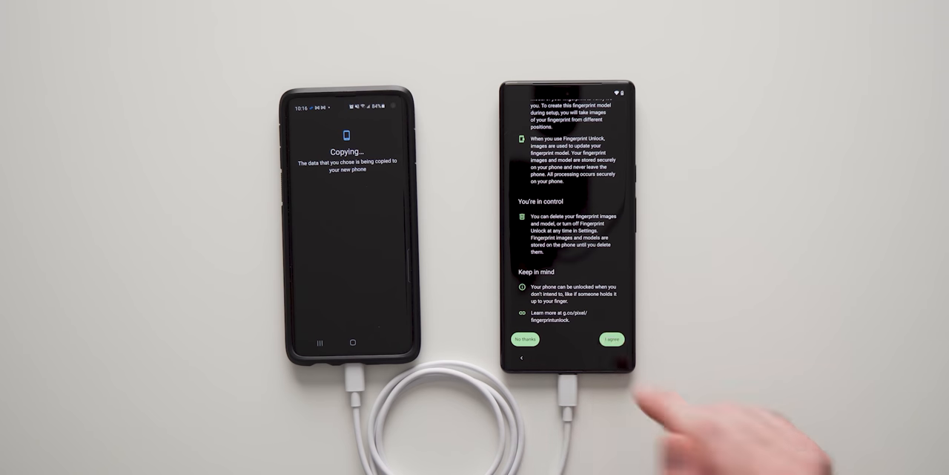
{"action": "left_click", "coordinate": [610, 339]}
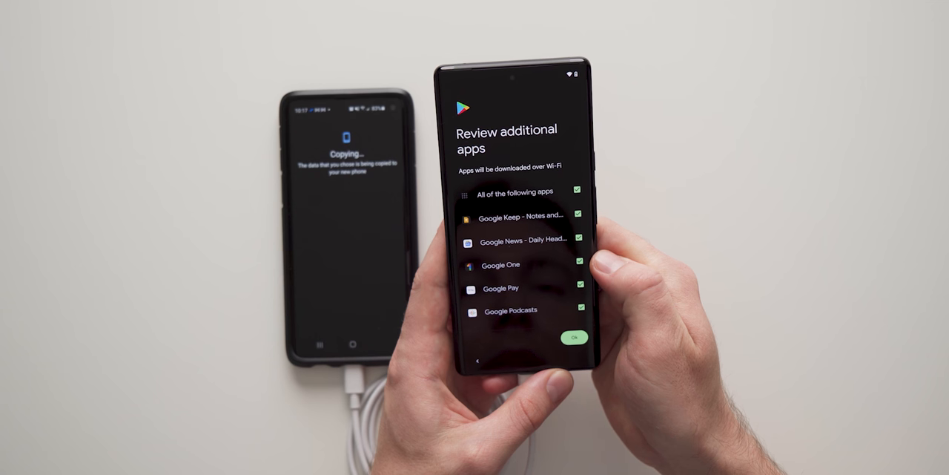
Step: Scroll the additional Google apps list offered for Wi‑Fi download
{"action": "scroll", "scroll_direction": "up", "scroll_amount": 3}
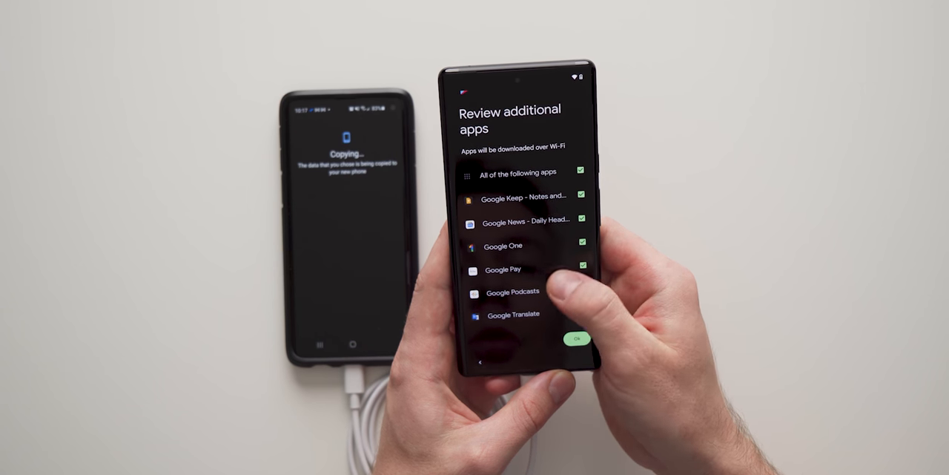